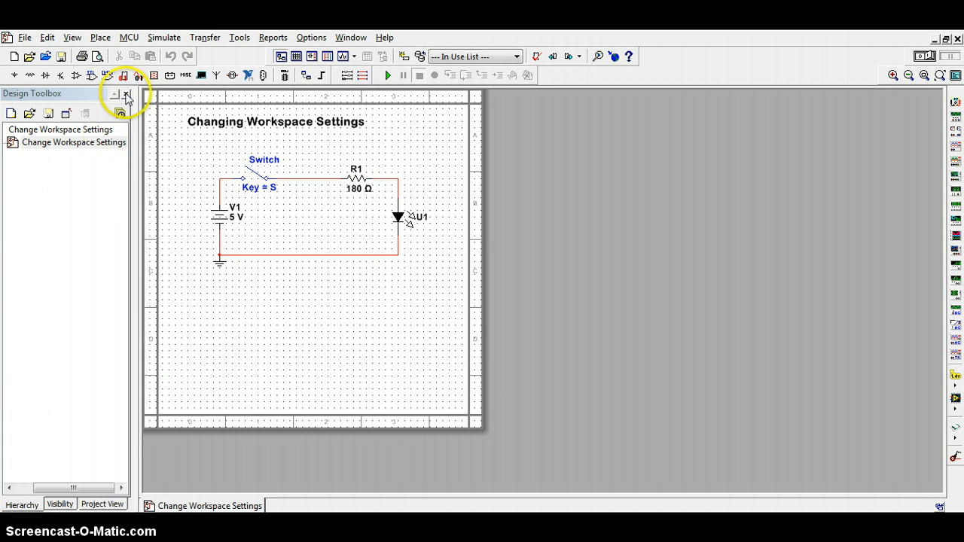
Close the Design Toolbox panel so the switch–resistor–LED sheet fills the workspace.
{"action": "left_click", "coordinate": [127, 93]}
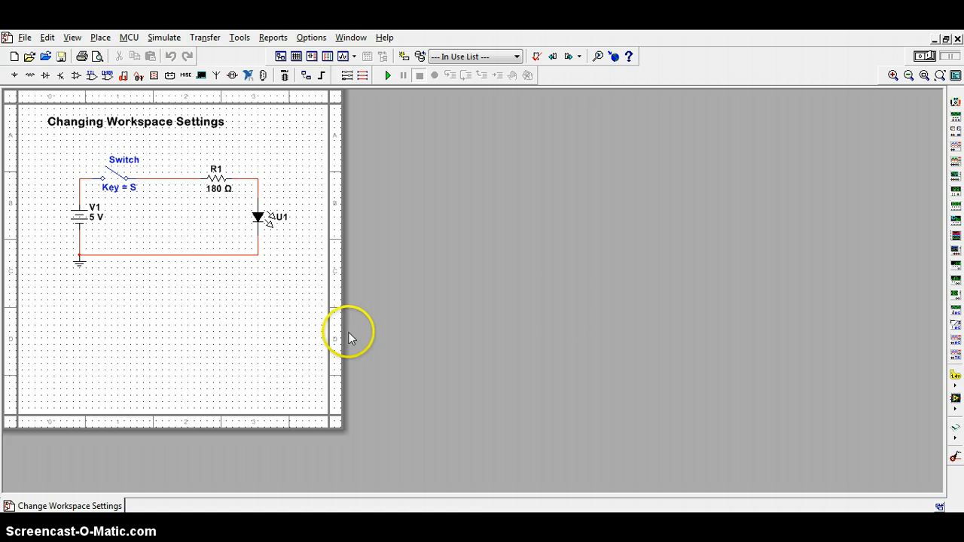
{"action": "mouse_move", "coordinate": [275, 357]}
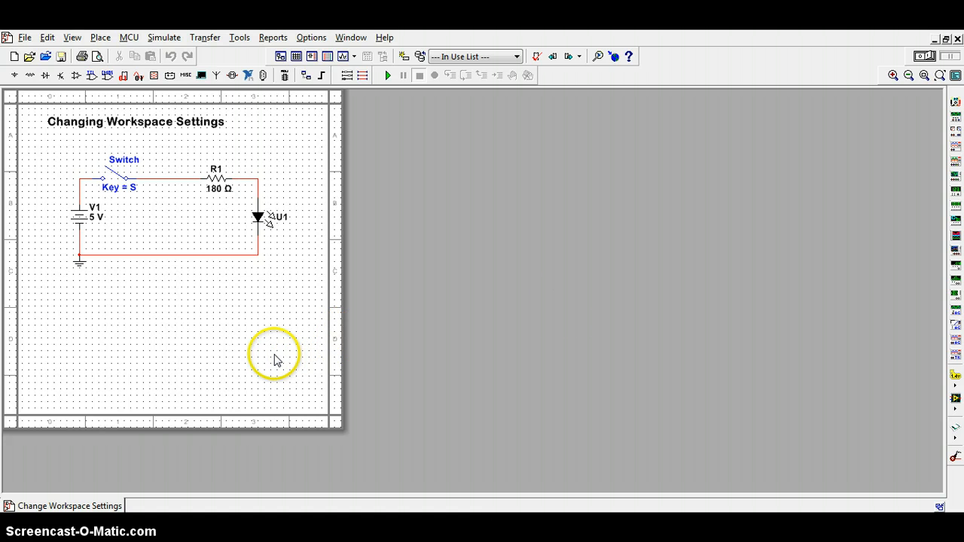
{"action": "mouse_move", "coordinate": [274, 357]}
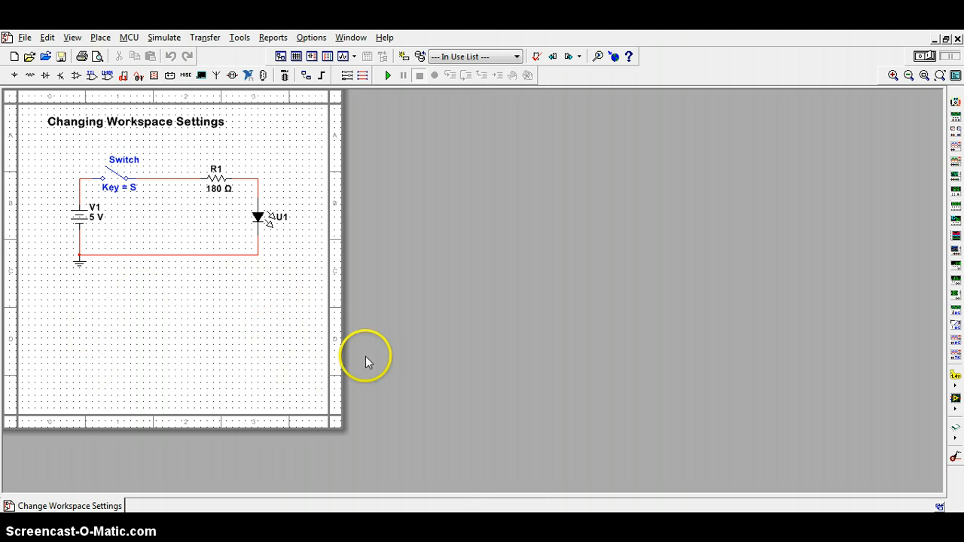
Open the Sheet Properties dialog from the schematic's right-click menu.
{"action": "right_click", "coordinate": [365, 353]}
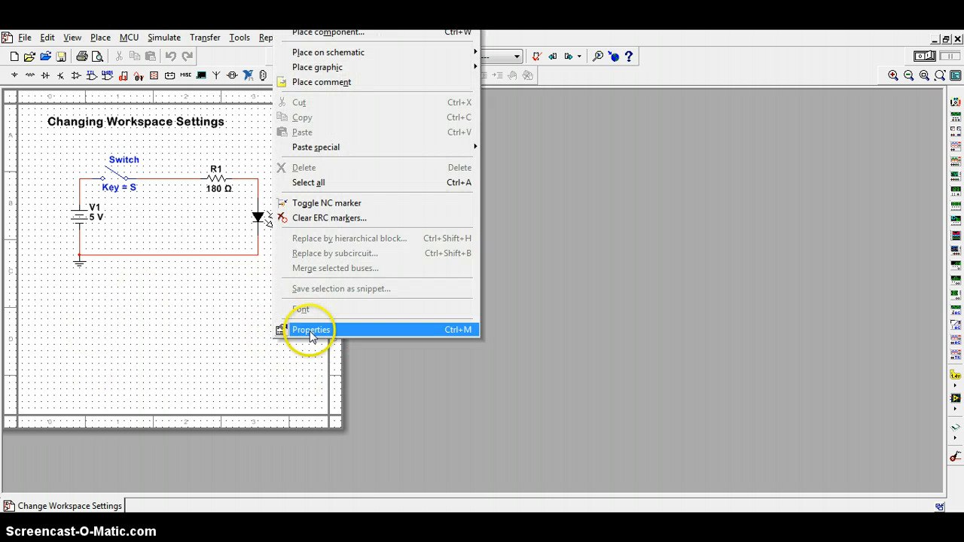
{"action": "left_click", "coordinate": [311, 329]}
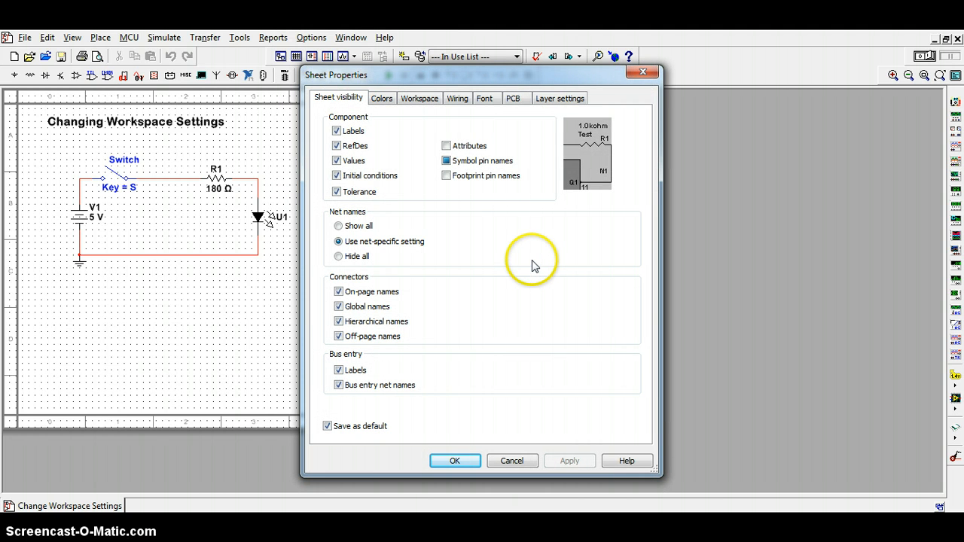
{"action": "mouse_move", "coordinate": [382, 98]}
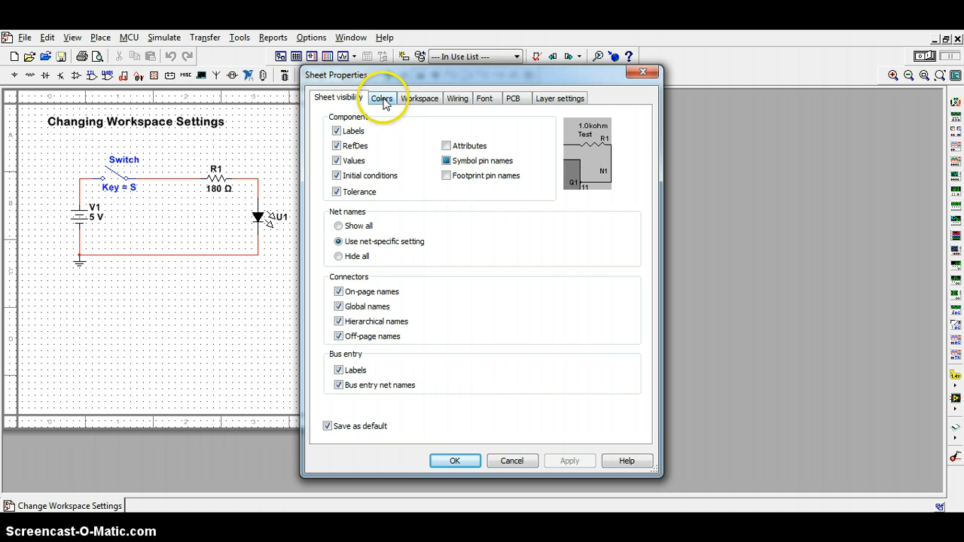
{"action": "mouse_move", "coordinate": [550, 98]}
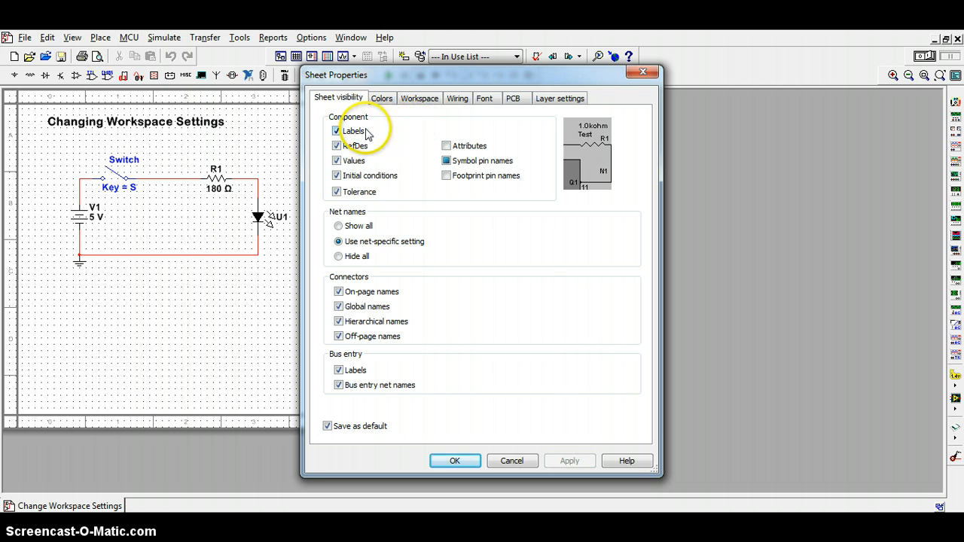
{"action": "left_click", "coordinate": [337, 130]}
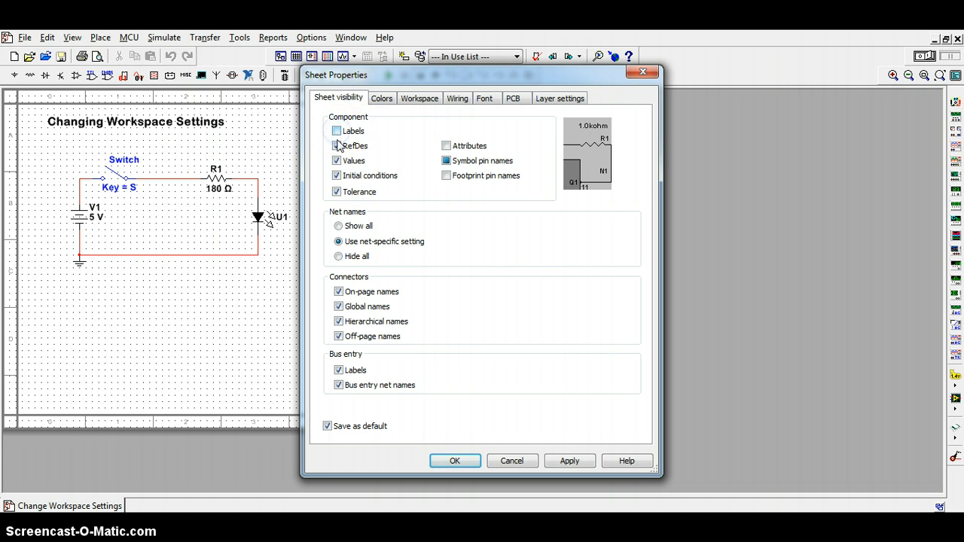
{"action": "left_click", "coordinate": [337, 160]}
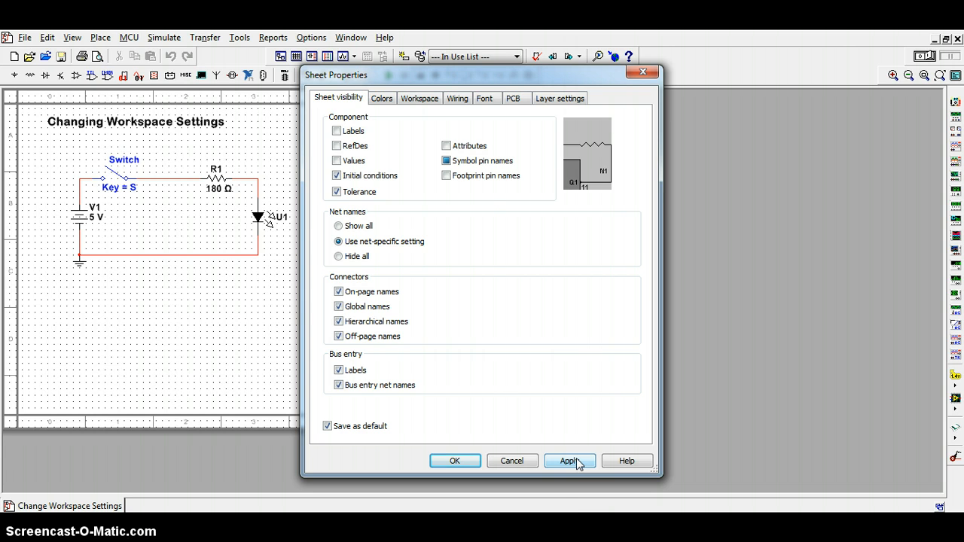
{"action": "left_click", "coordinate": [569, 460]}
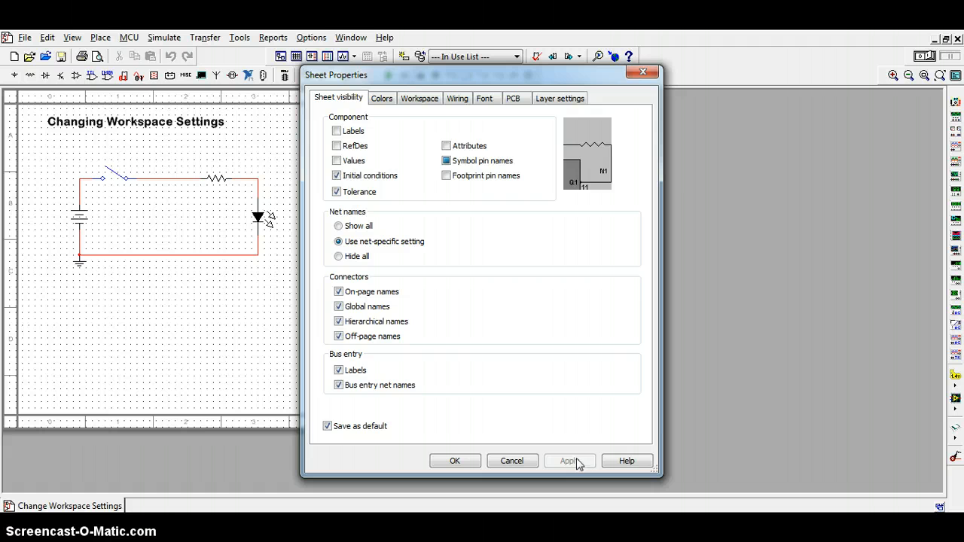
{"action": "left_click", "coordinate": [337, 160]}
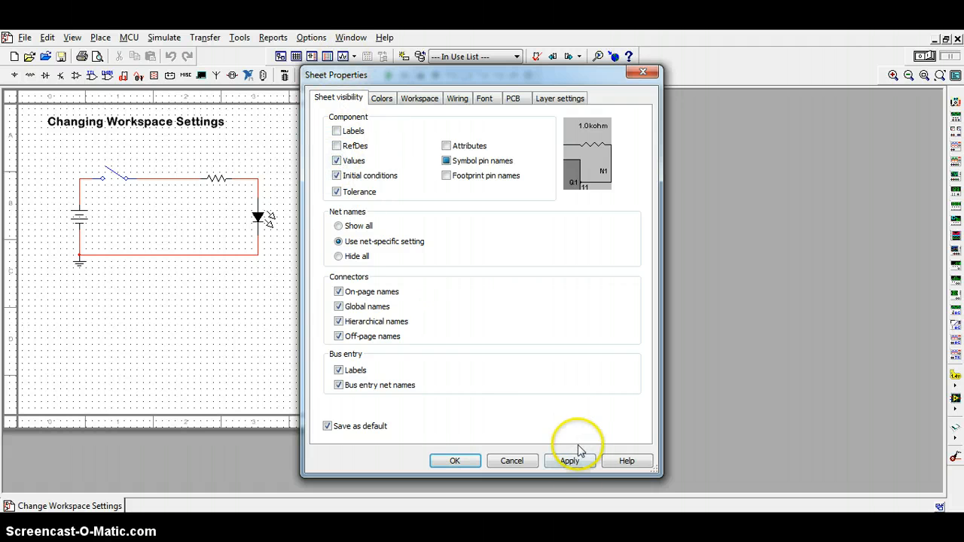
{"action": "left_click", "coordinate": [569, 461]}
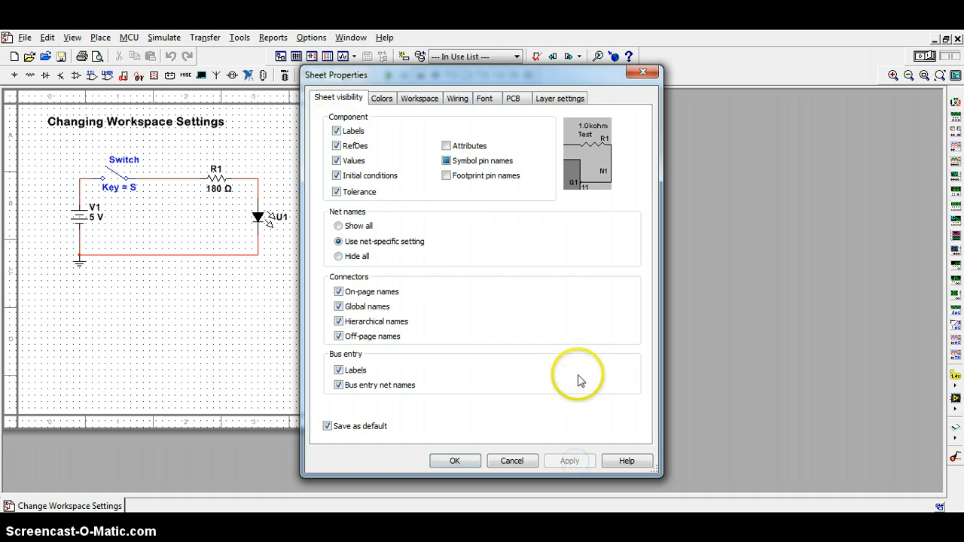
{"action": "mouse_move", "coordinate": [565, 359]}
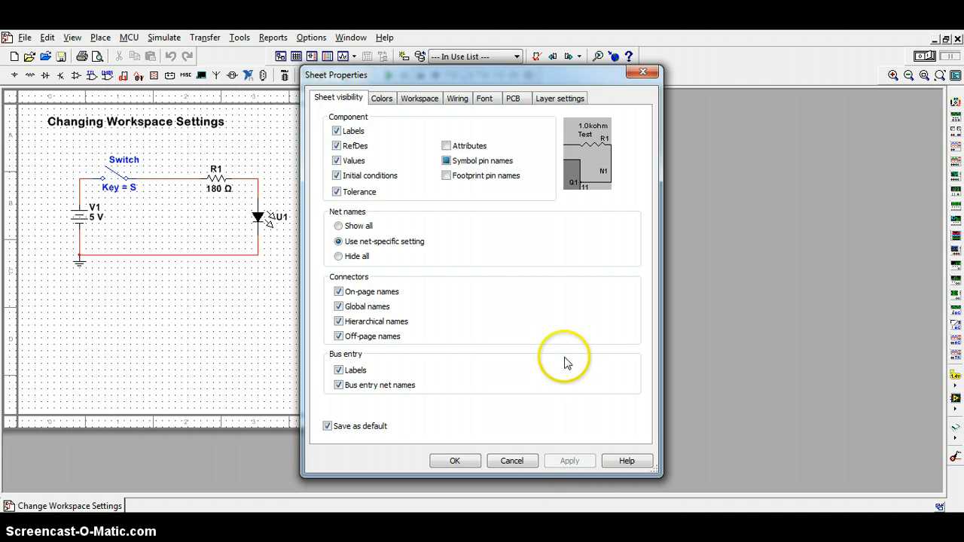
{"action": "mouse_move", "coordinate": [533, 307]}
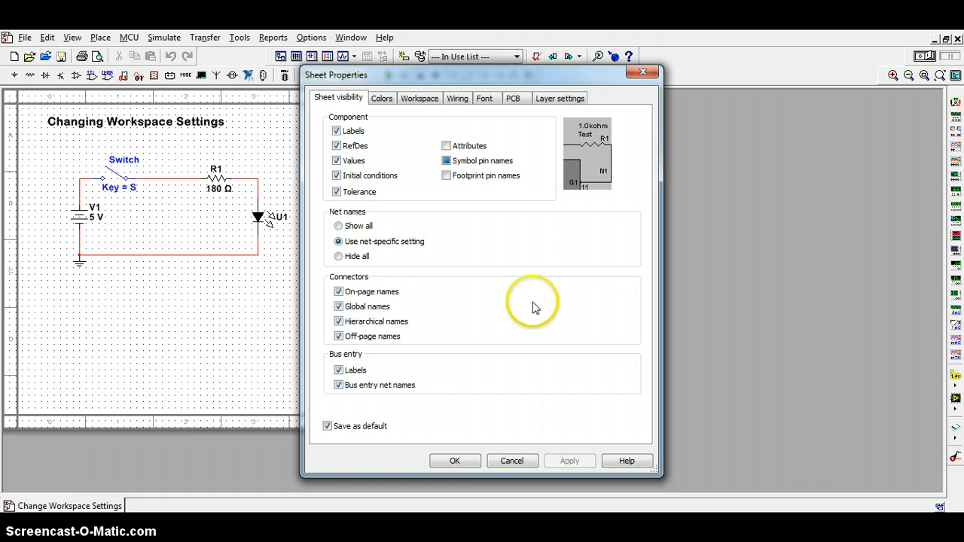
Preview Custom, Black background, White & black and Black & white schemes, ending on White background.
{"action": "left_click", "coordinate": [380, 98]}
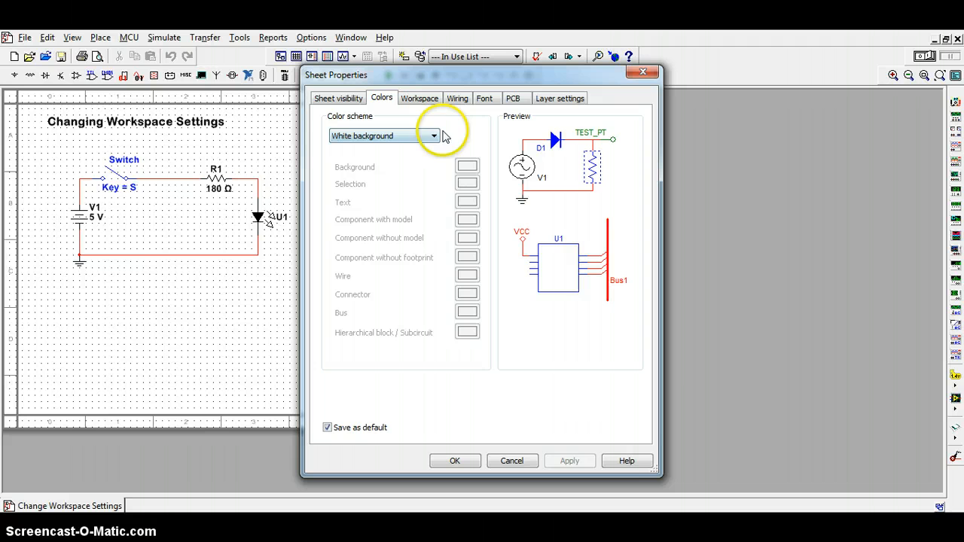
{"action": "mouse_move", "coordinate": [451, 141]}
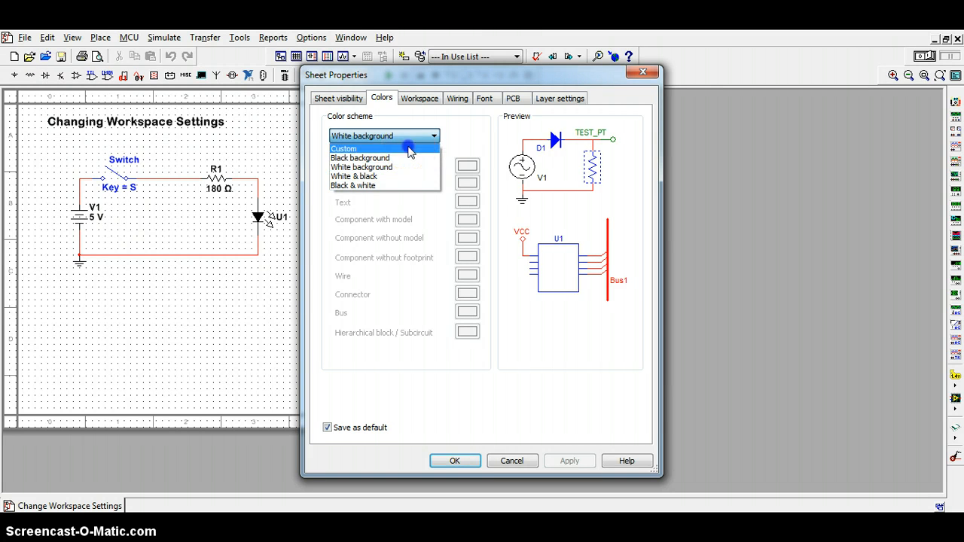
{"action": "left_click", "coordinate": [343, 148]}
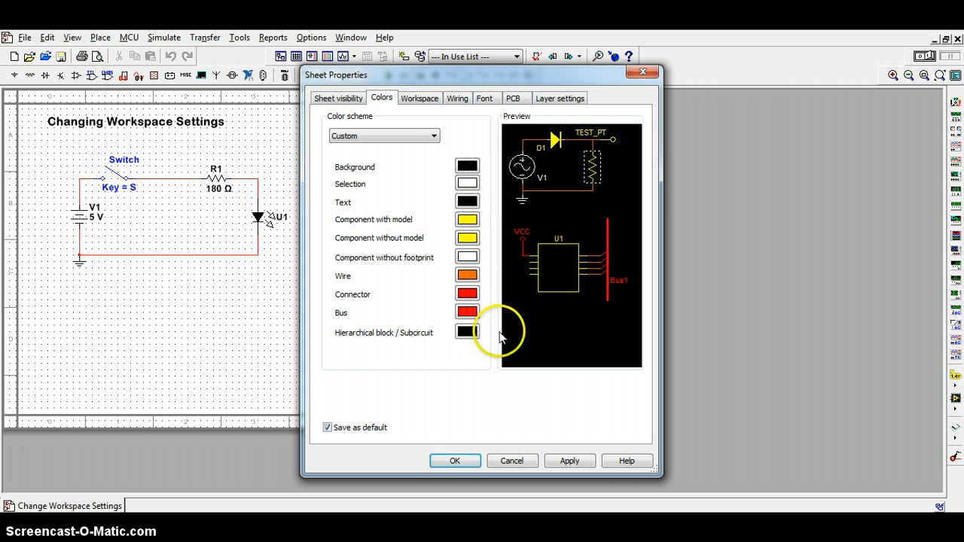
{"action": "mouse_move", "coordinate": [431, 228]}
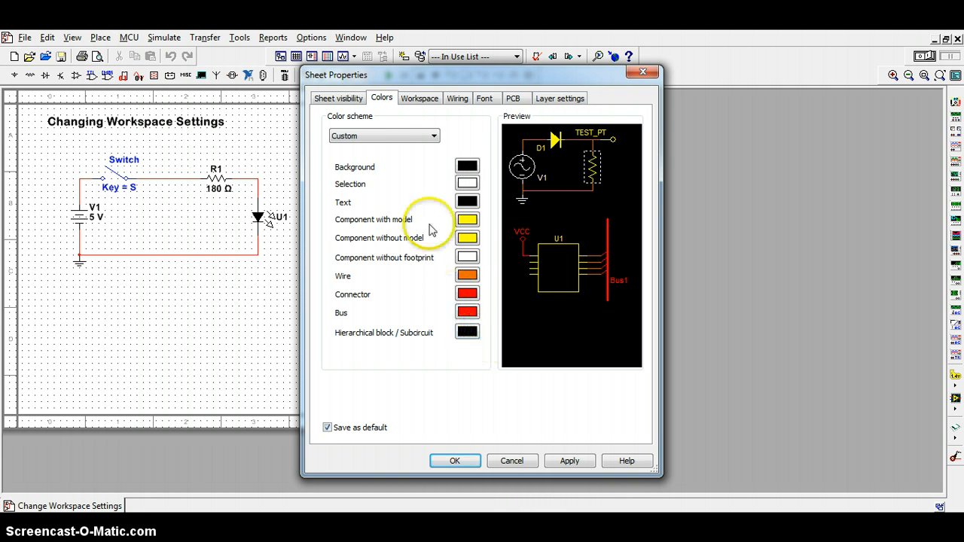
{"action": "left_click", "coordinate": [433, 135]}
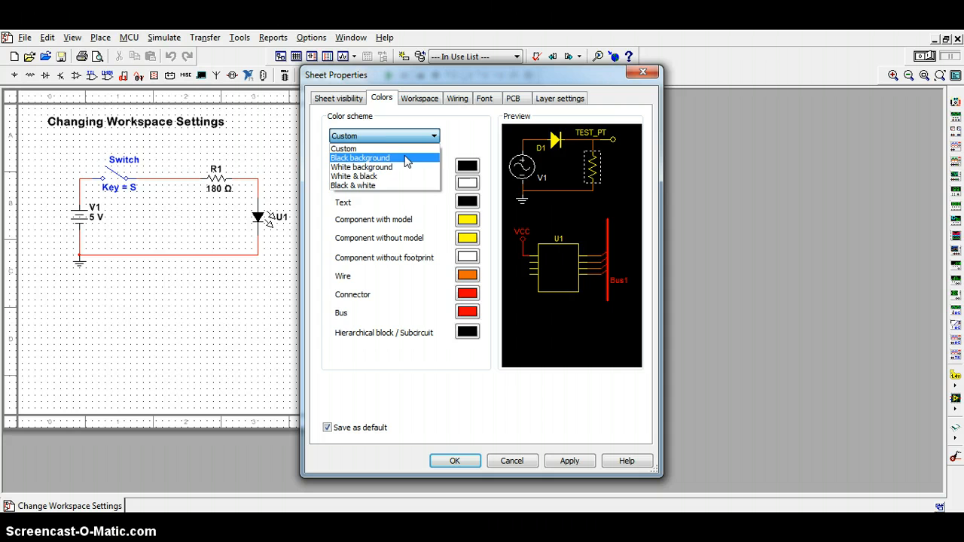
{"action": "left_click", "coordinate": [359, 157]}
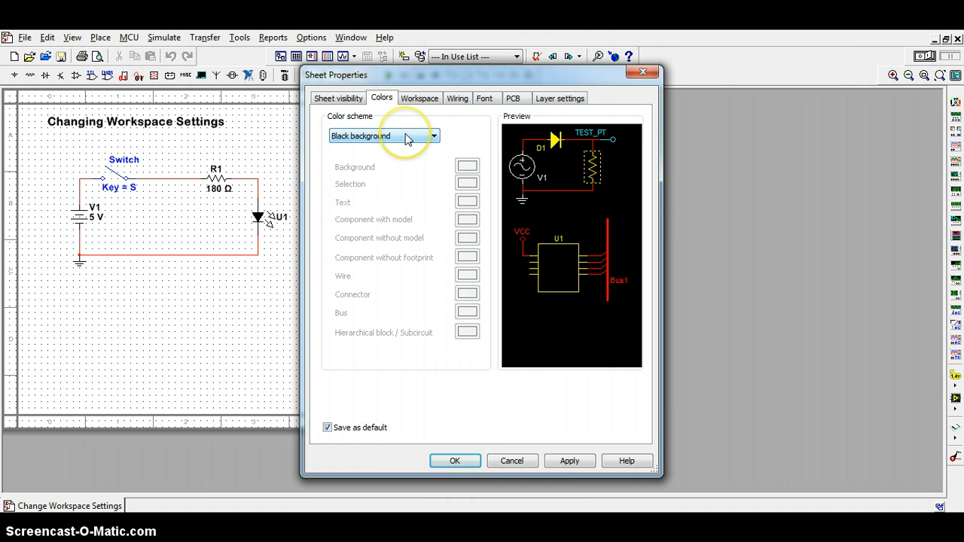
{"action": "left_click", "coordinate": [384, 136]}
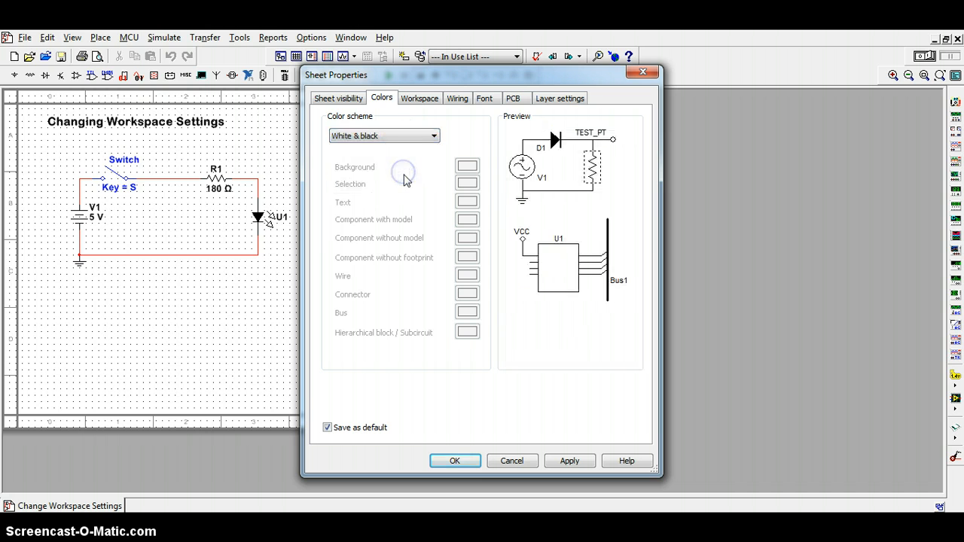
{"action": "left_click", "coordinate": [433, 135]}
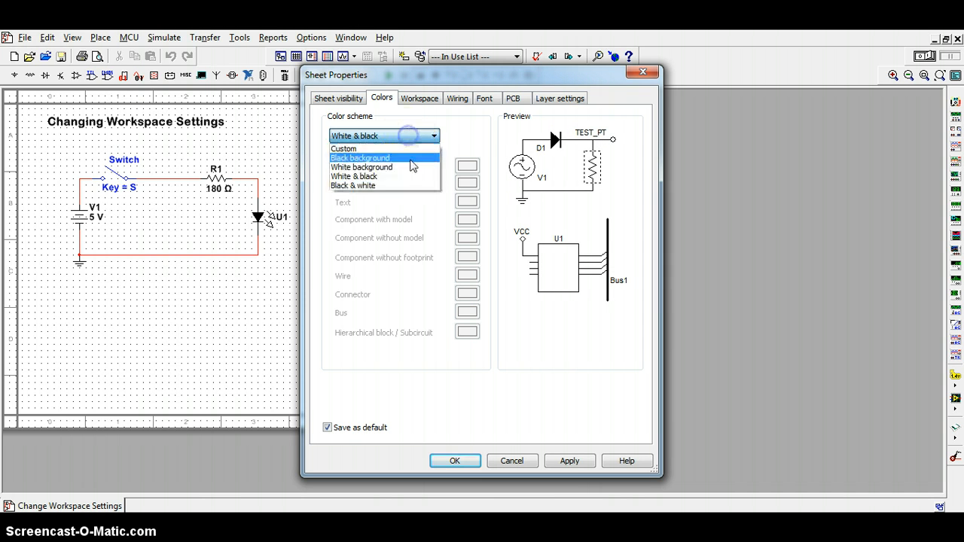
{"action": "left_click", "coordinate": [353, 185]}
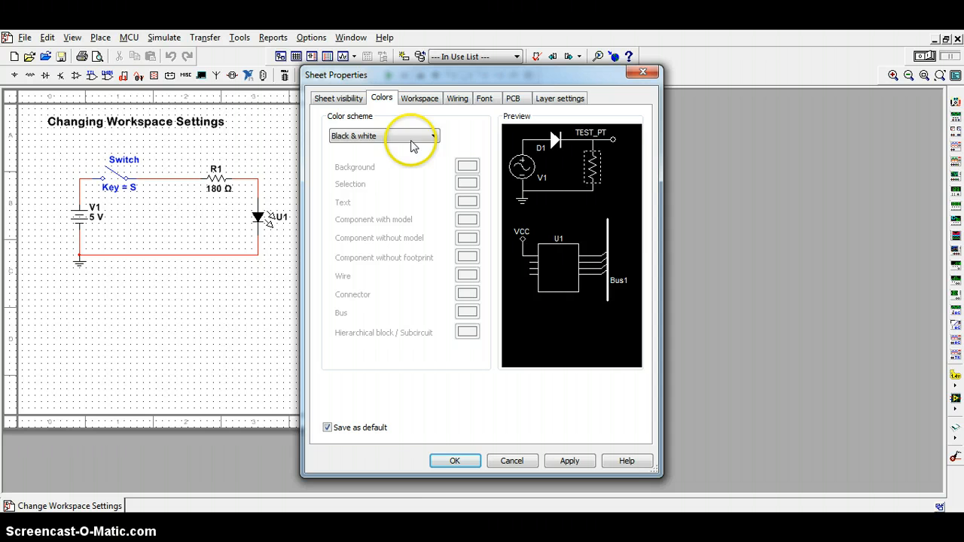
{"action": "left_click", "coordinate": [433, 135]}
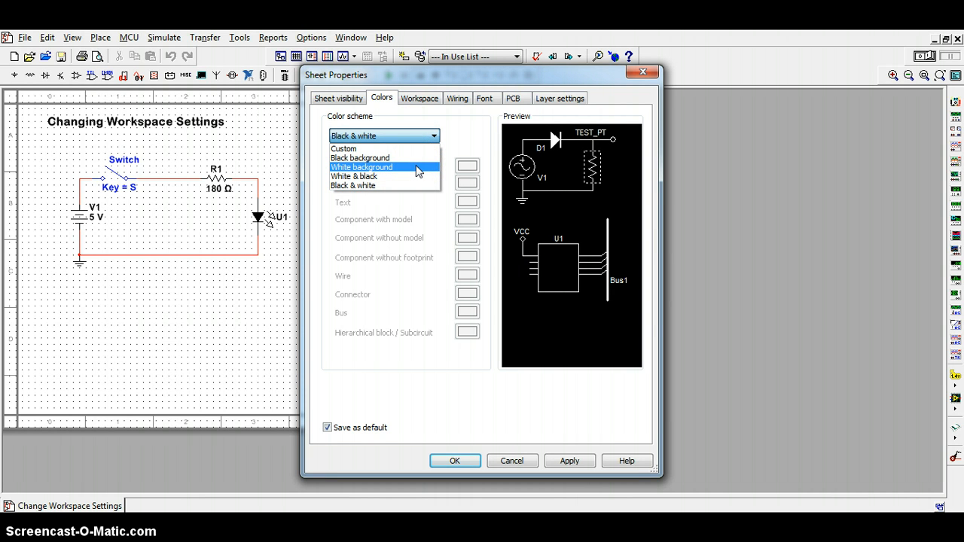
{"action": "left_click", "coordinate": [361, 166]}
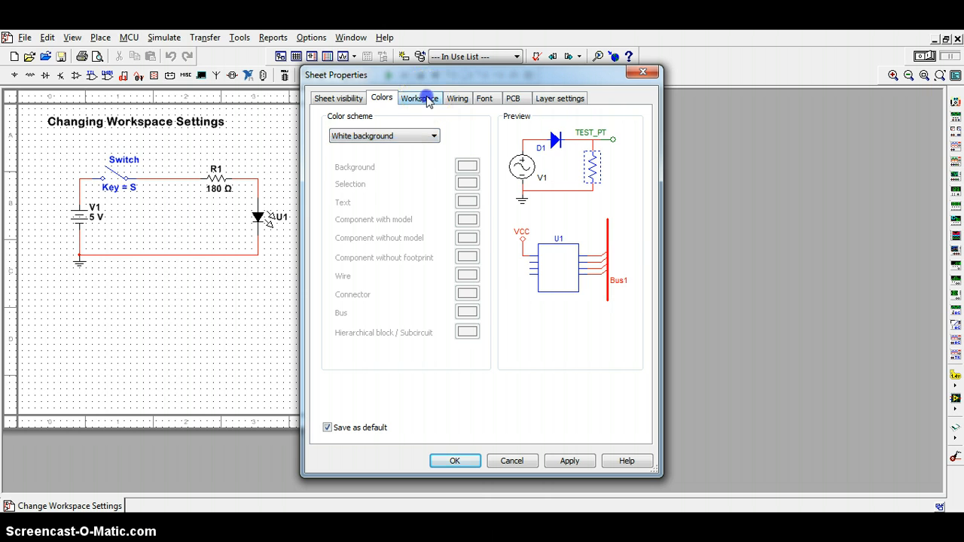
{"action": "left_click", "coordinate": [419, 98]}
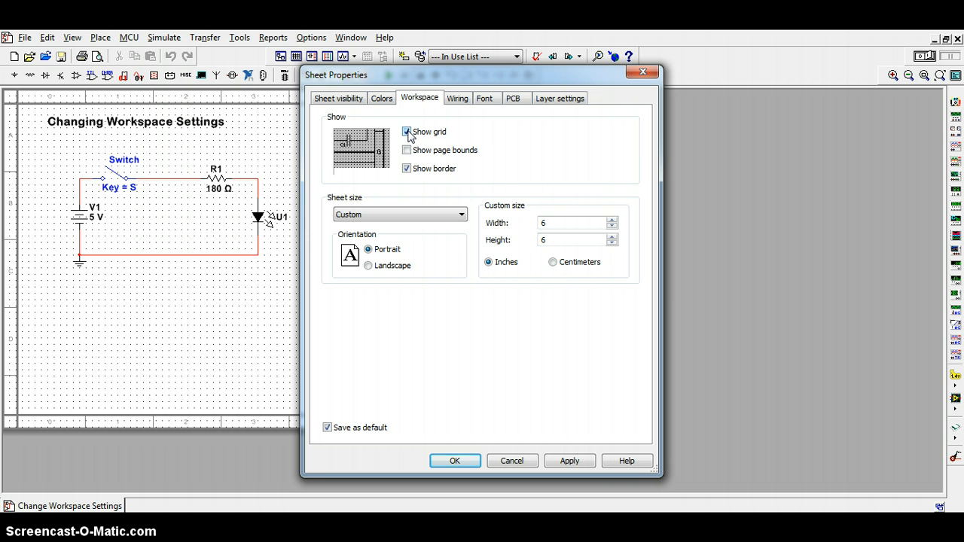
{"action": "left_click", "coordinate": [406, 131]}
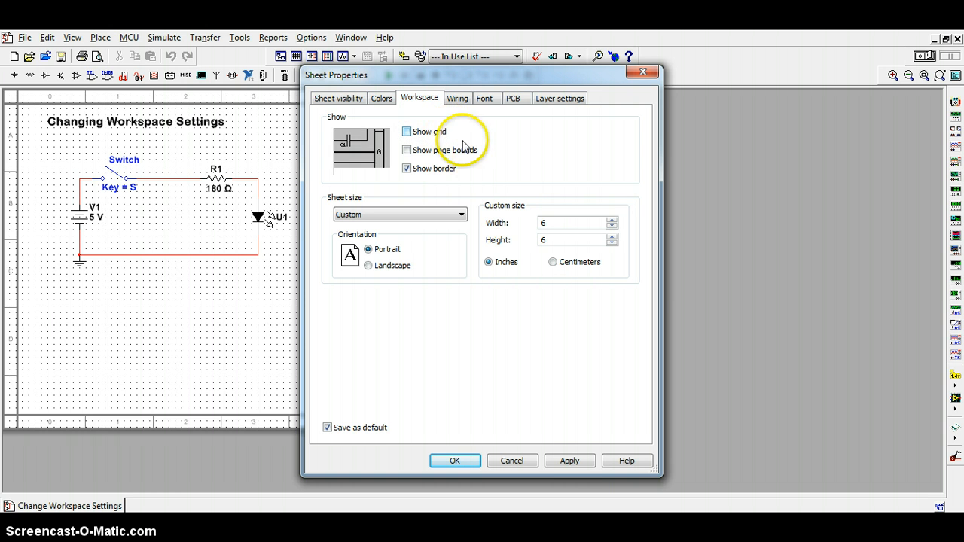
{"action": "left_click", "coordinate": [569, 460]}
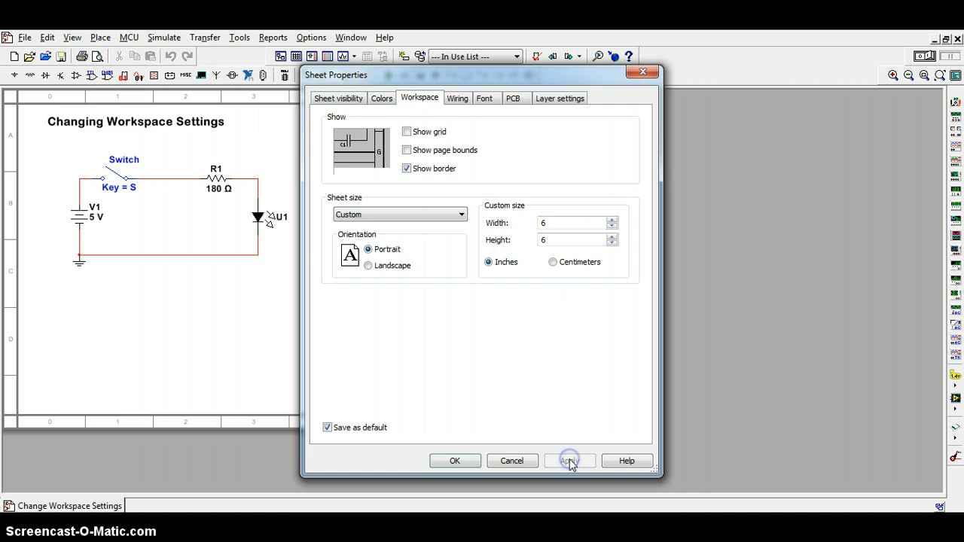
{"action": "left_click", "coordinate": [569, 460]}
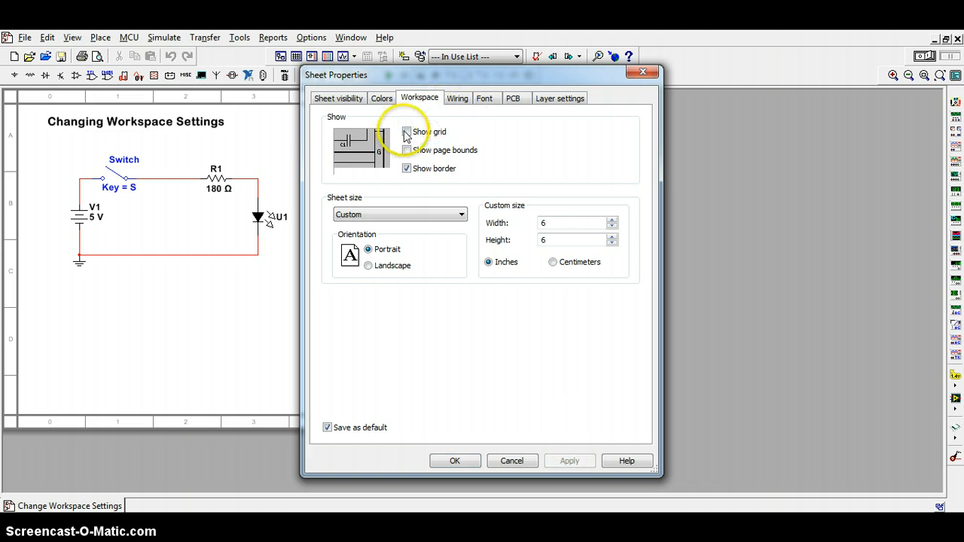
{"action": "left_click", "coordinate": [570, 460]}
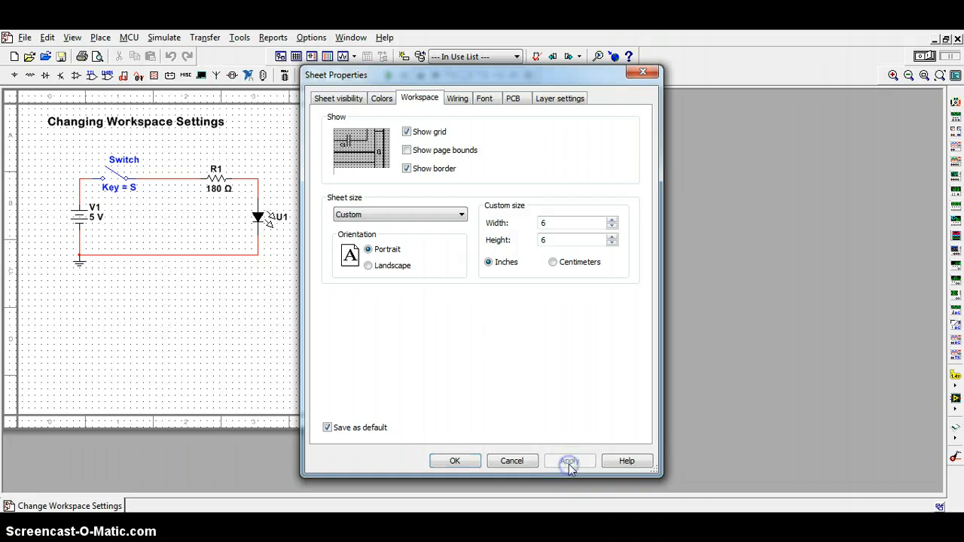
{"action": "left_click", "coordinate": [569, 460]}
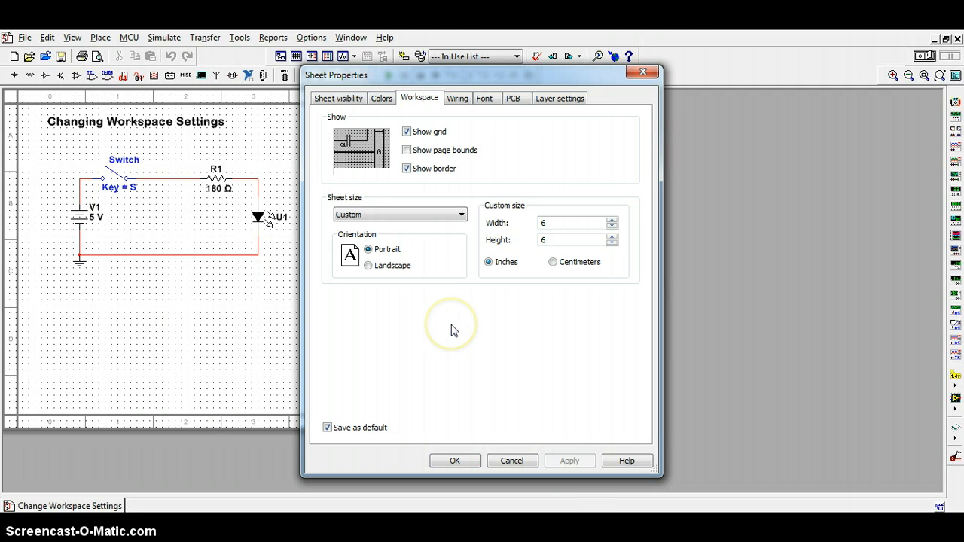
{"action": "mouse_move", "coordinate": [452, 310]}
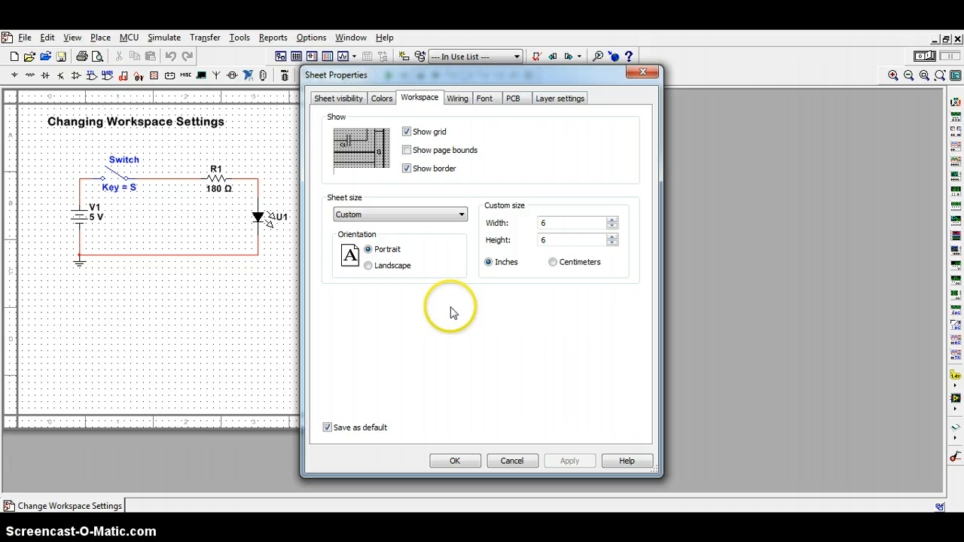
{"action": "mouse_move", "coordinate": [452, 305]}
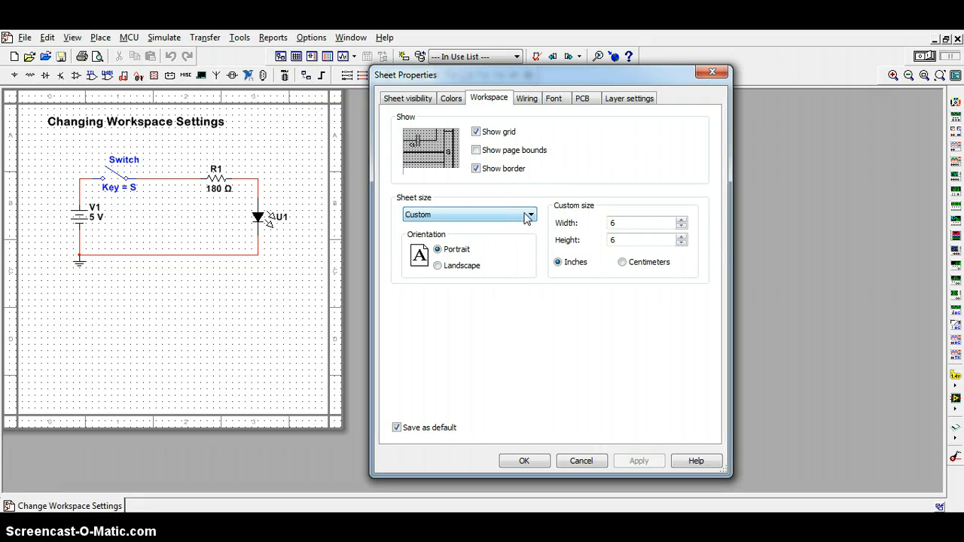
Try the 17×22 inch preset, then apply a custom 12×12 inch sheet size.
{"action": "left_click", "coordinate": [528, 214]}
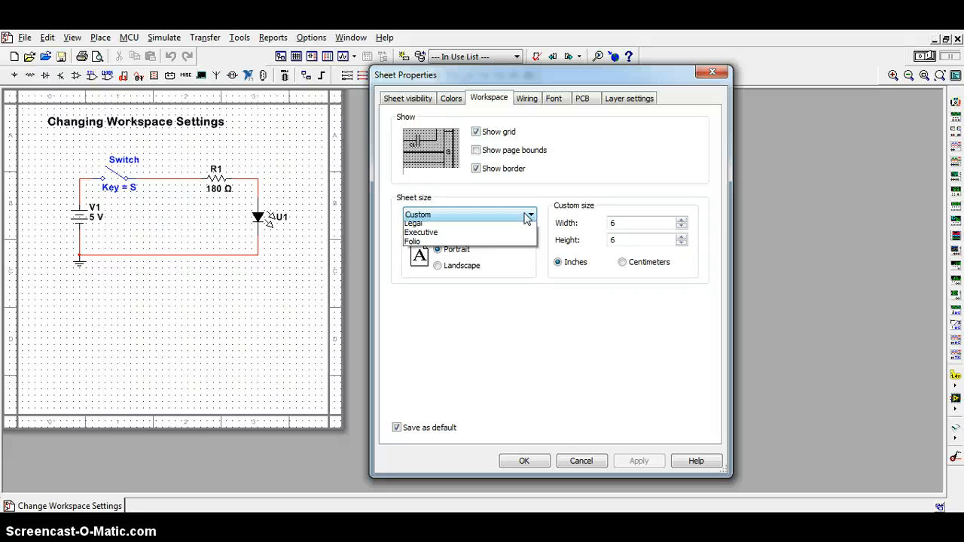
{"action": "left_click", "coordinate": [530, 214]}
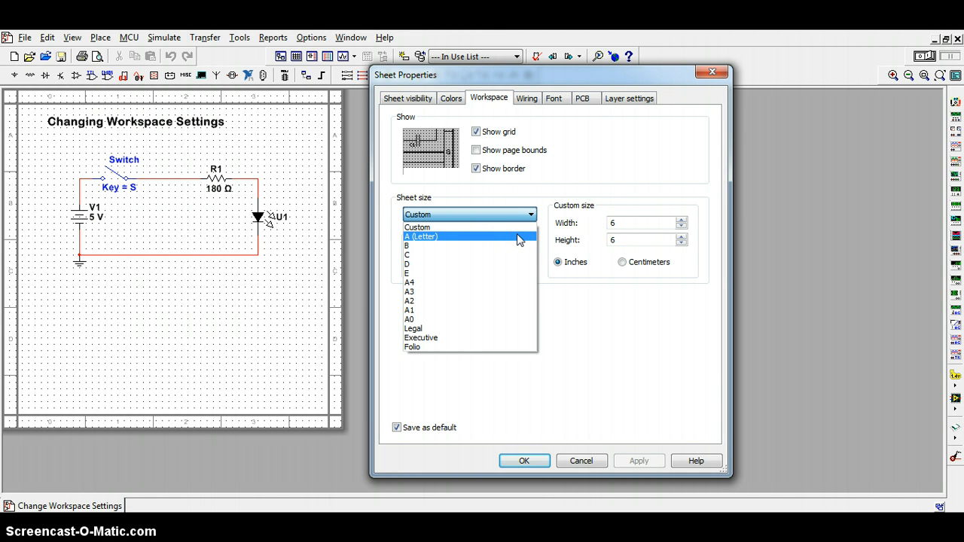
{"action": "mouse_move", "coordinate": [519, 255]}
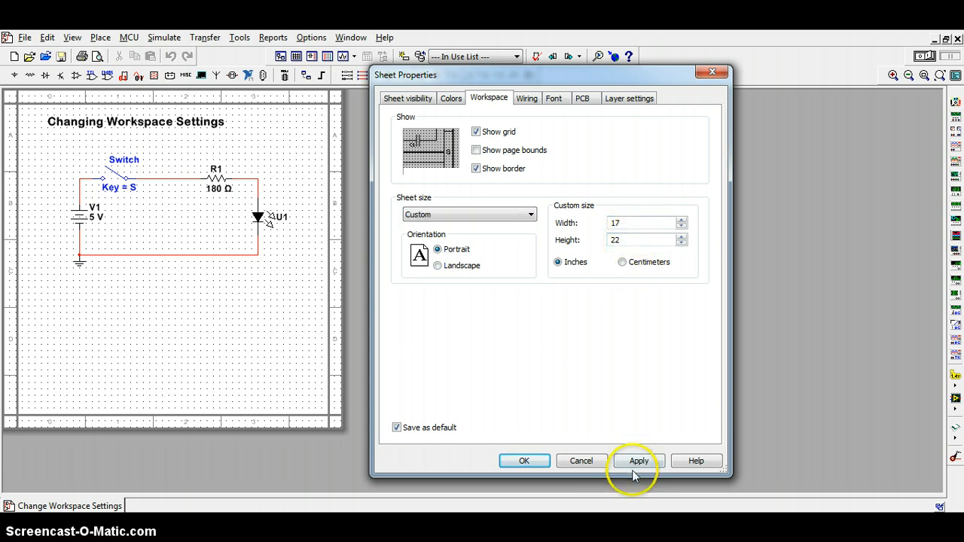
{"action": "left_click", "coordinate": [638, 460]}
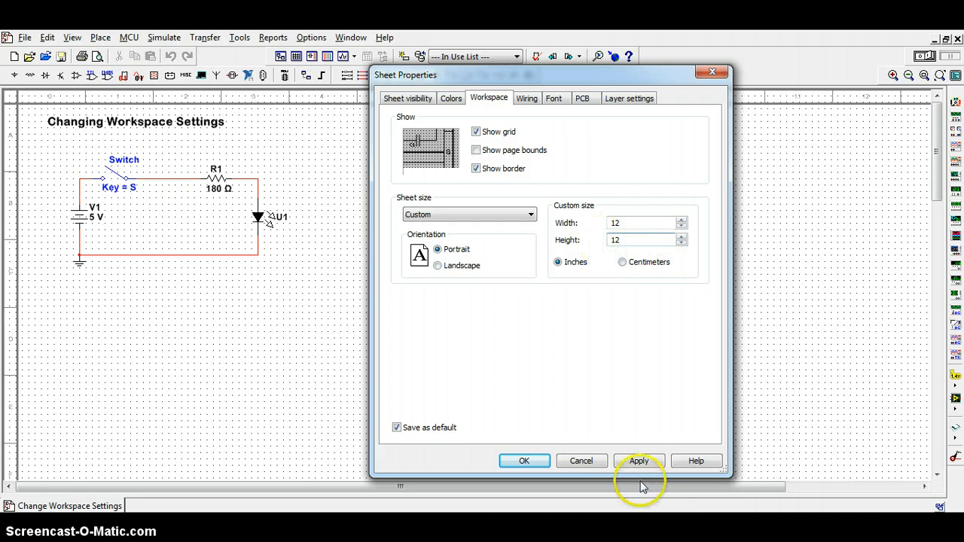
{"action": "left_click", "coordinate": [637, 460]}
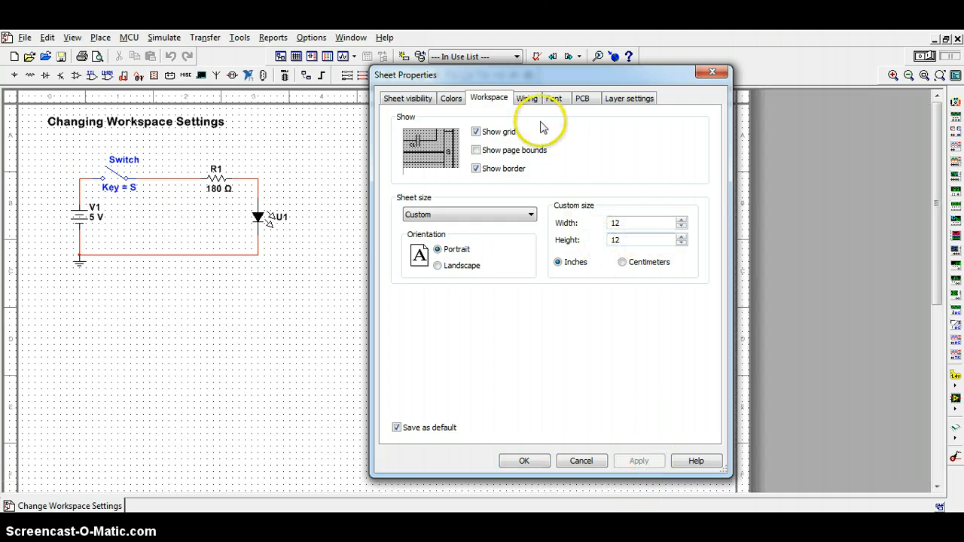
{"action": "mouse_move", "coordinate": [520, 68]}
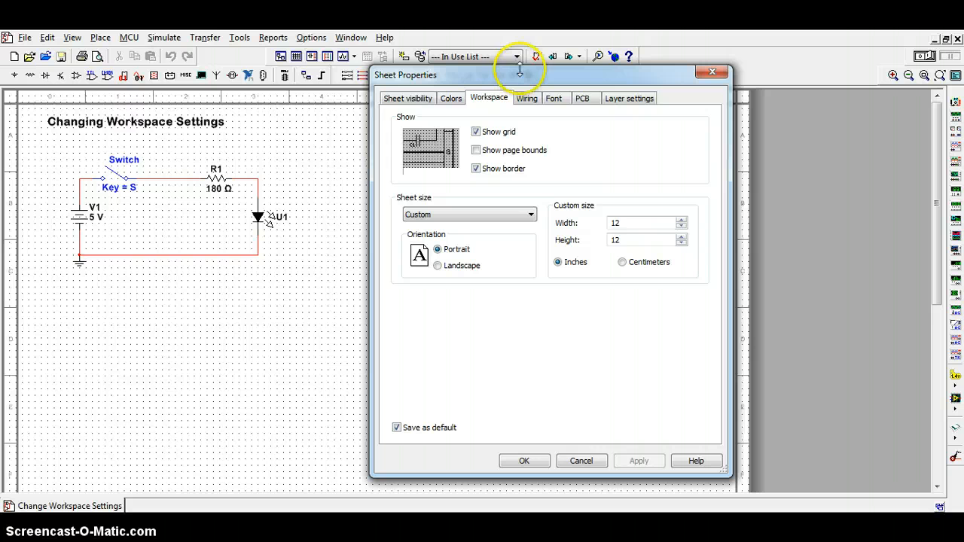
{"action": "mouse_move", "coordinate": [522, 82]}
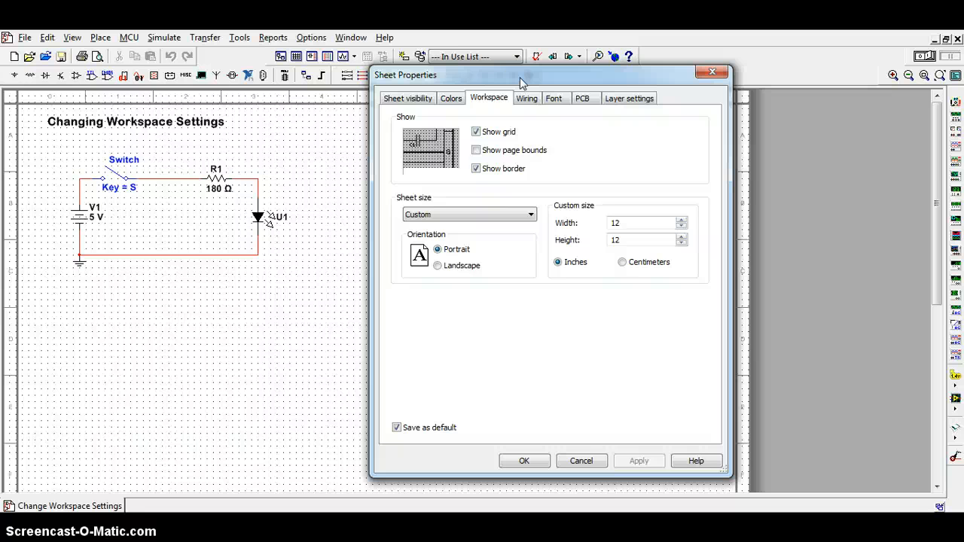
Raise Wire width from 1 to 2 in the wiring settings and apply.
{"action": "left_click", "coordinate": [527, 98]}
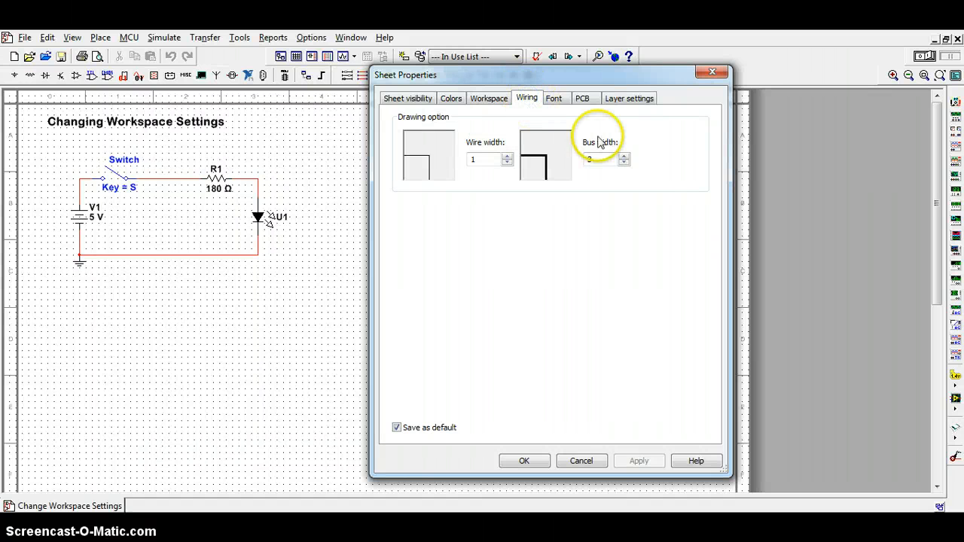
{"action": "mouse_move", "coordinate": [475, 237]}
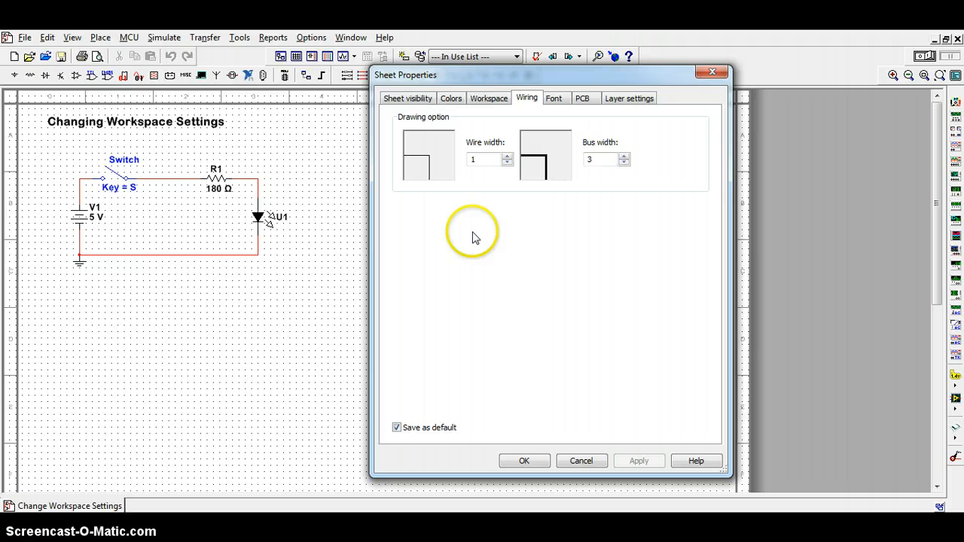
{"action": "mouse_move", "coordinate": [325, 235]}
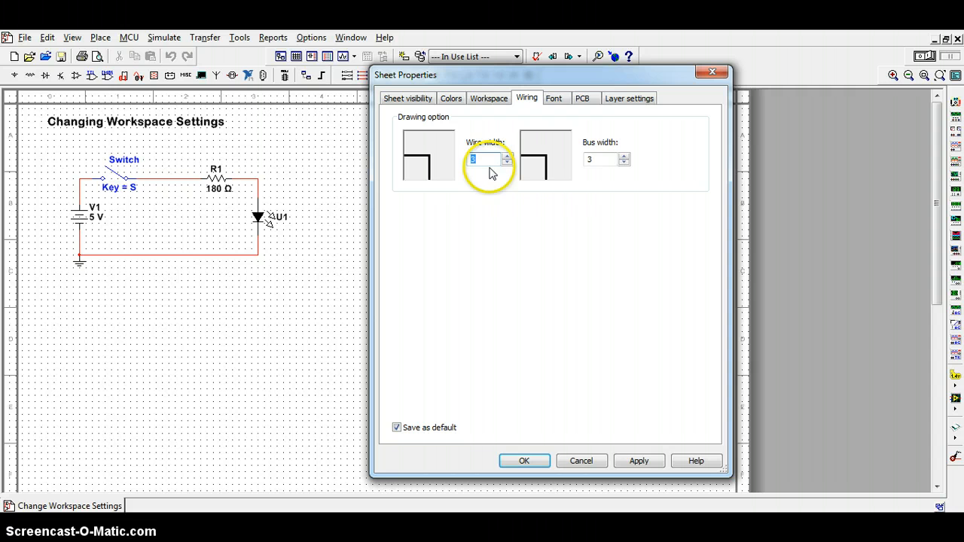
{"action": "left_click", "coordinate": [507, 162]}
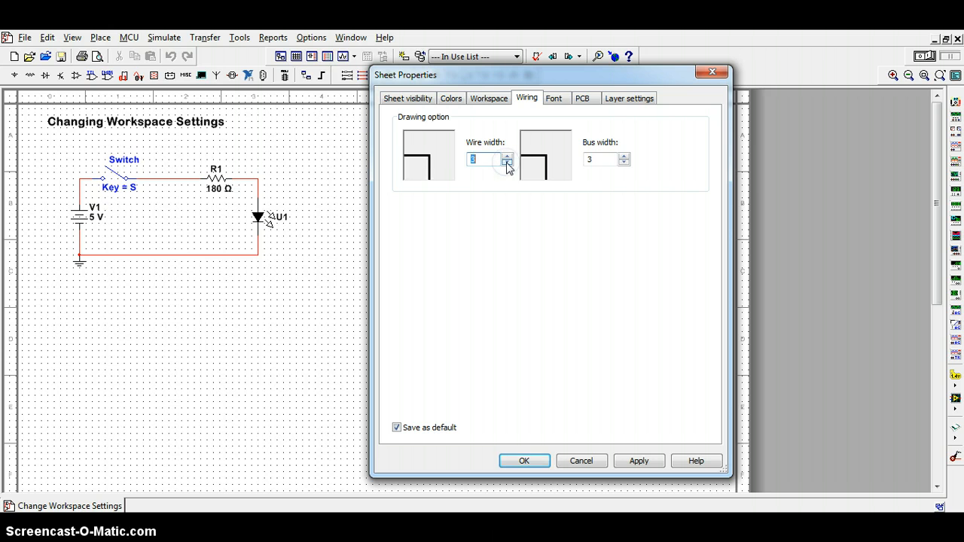
{"action": "left_click", "coordinate": [638, 460]}
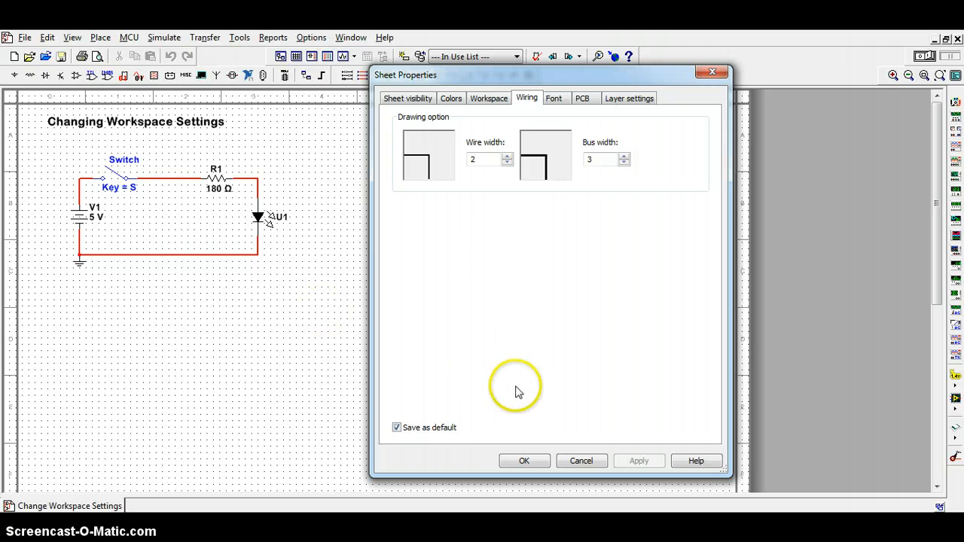
{"action": "mouse_move", "coordinate": [554, 101]}
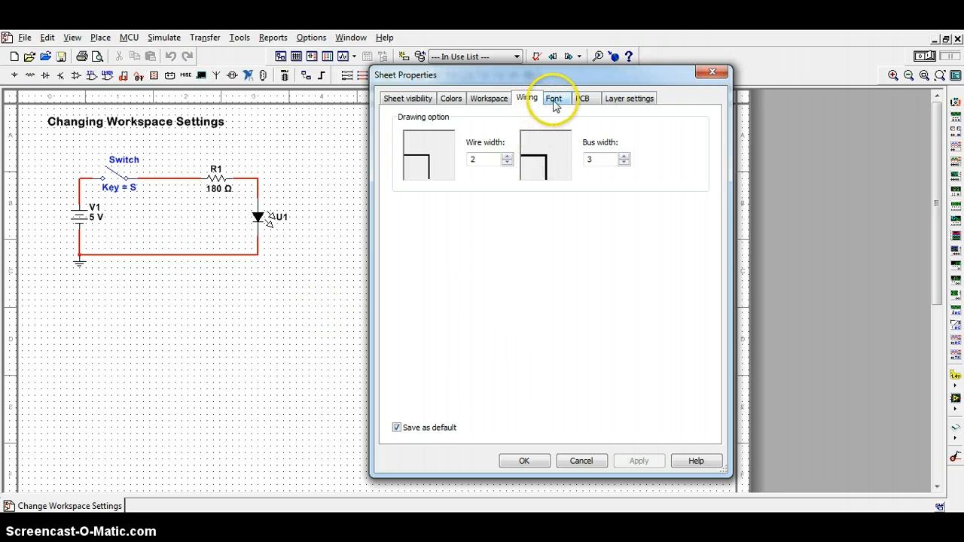
Review the font settings: Arial bold size 10 for reference designators.
{"action": "left_click", "coordinate": [553, 98]}
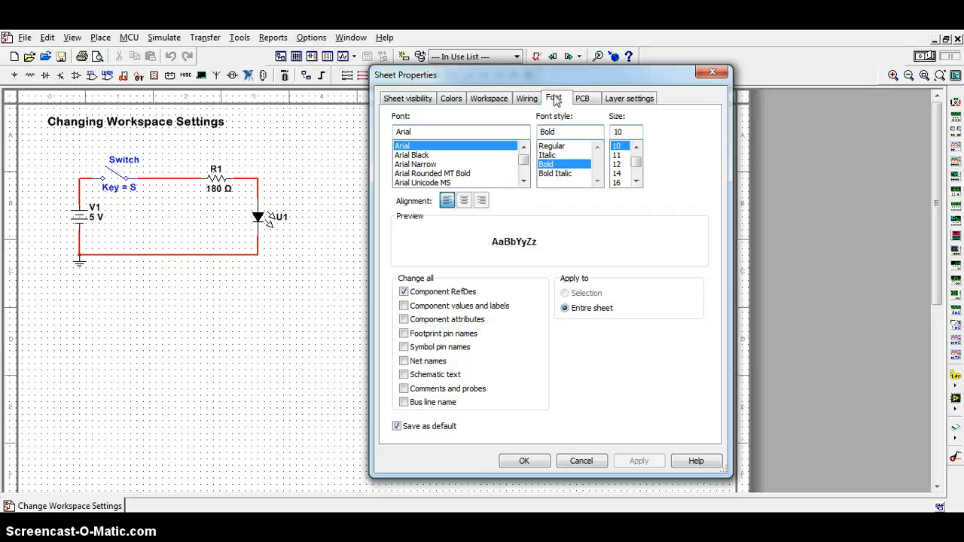
{"action": "mouse_move", "coordinate": [489, 160]}
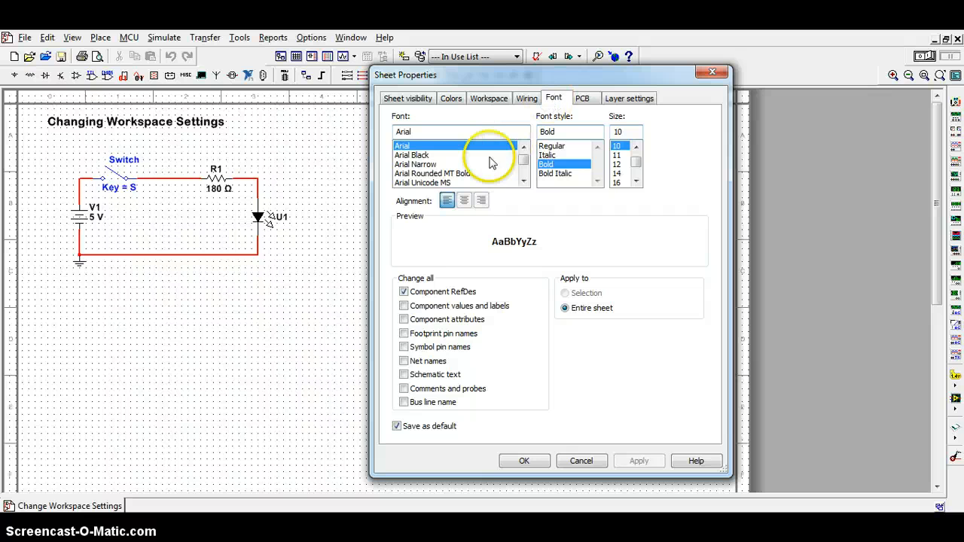
{"action": "mouse_move", "coordinate": [636, 146]}
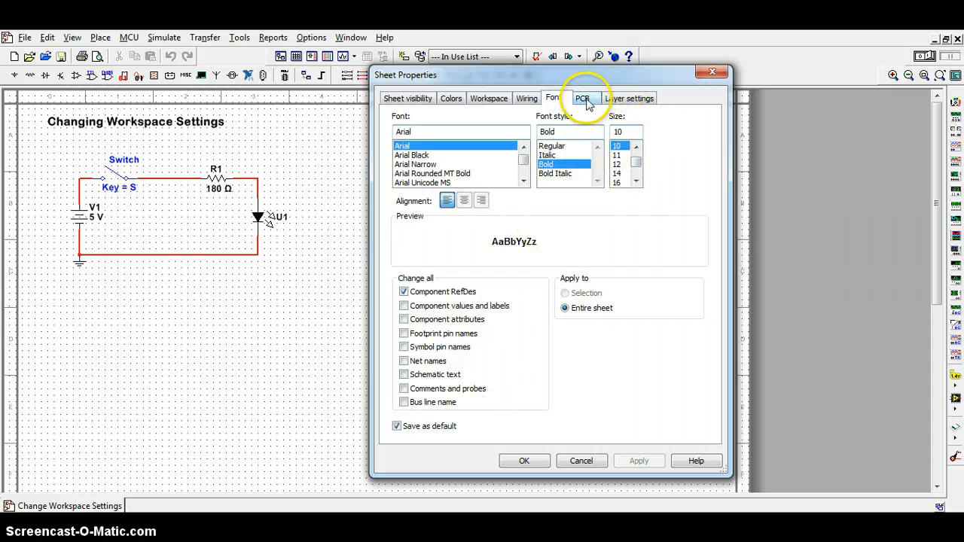
{"action": "mouse_move", "coordinate": [636, 388]}
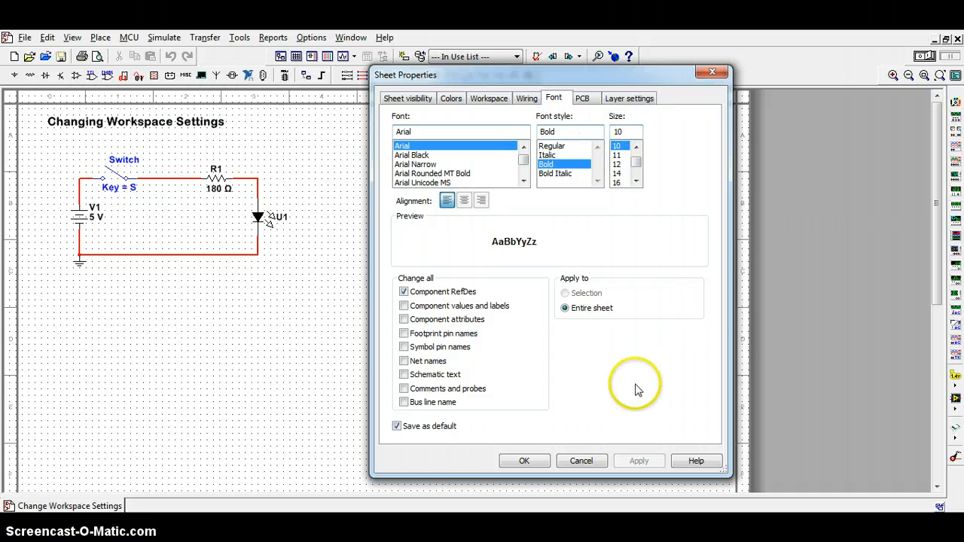
{"action": "mouse_move", "coordinate": [636, 381]}
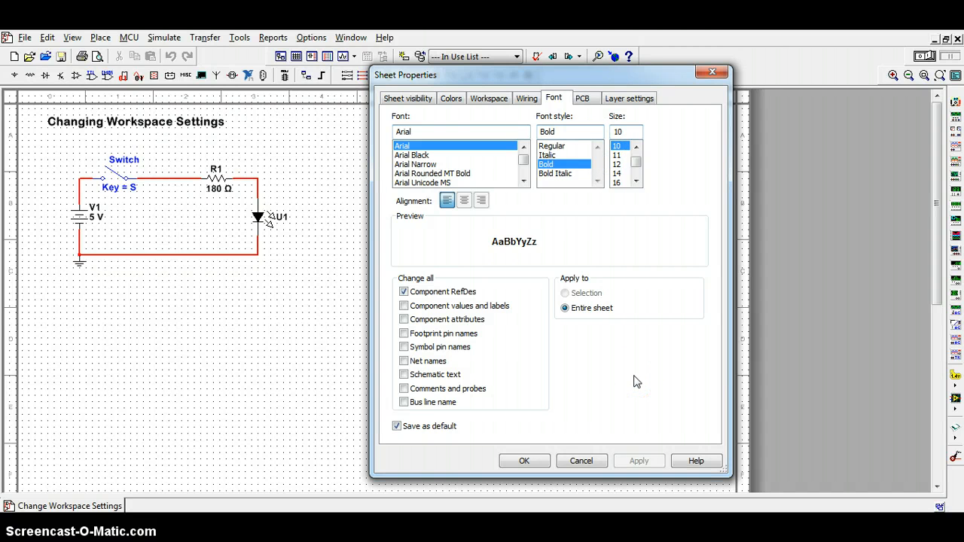